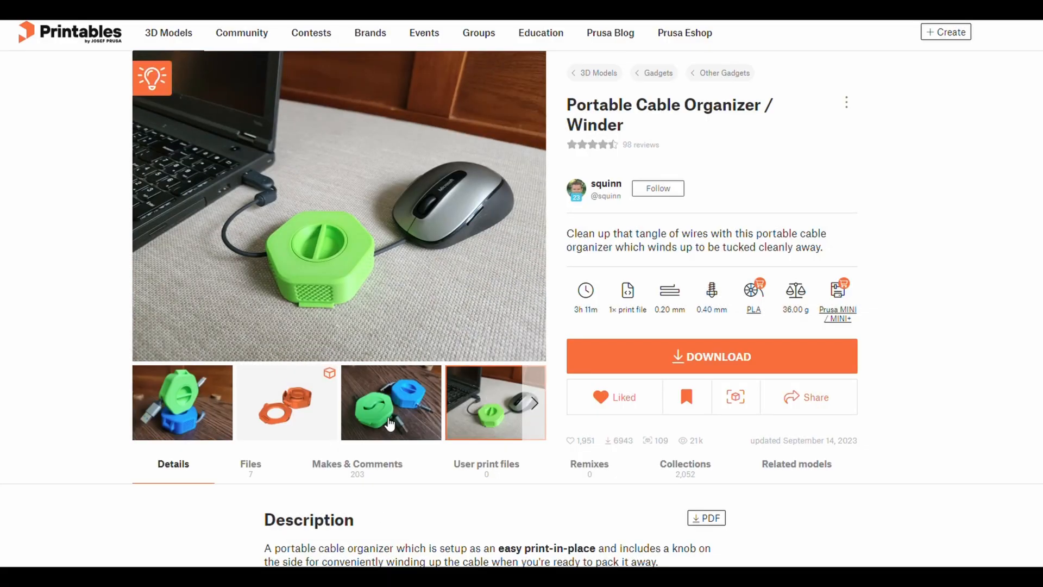
- Show the 3D render of the Portable Cable Organizer's orange parts in the model preview
click(286, 402)
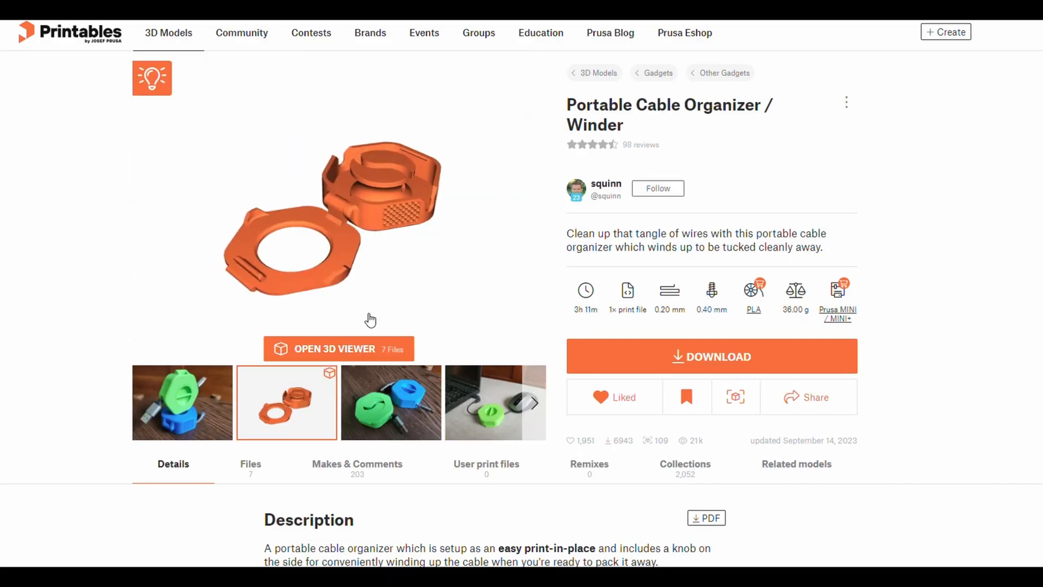
click(339, 349)
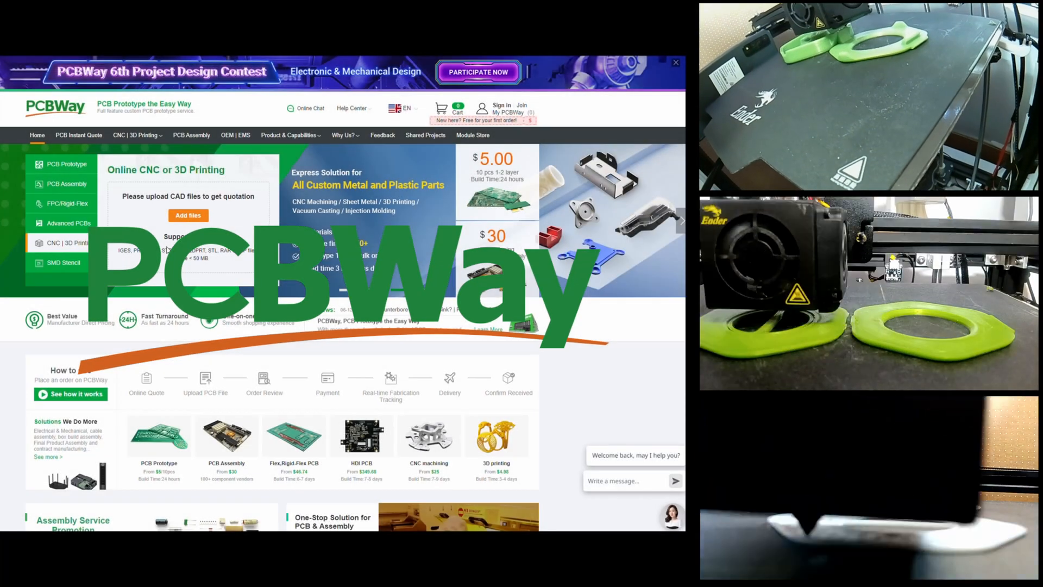
- Go to PCBWay's CNC/3D printing service page and switch the quote form to 3D Printing
click(137, 135)
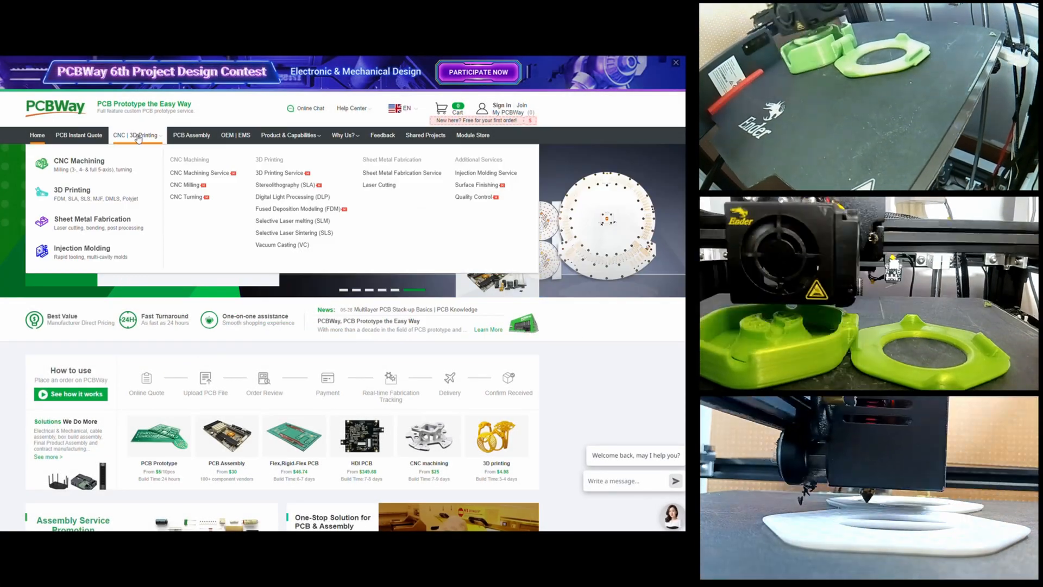
click(79, 161)
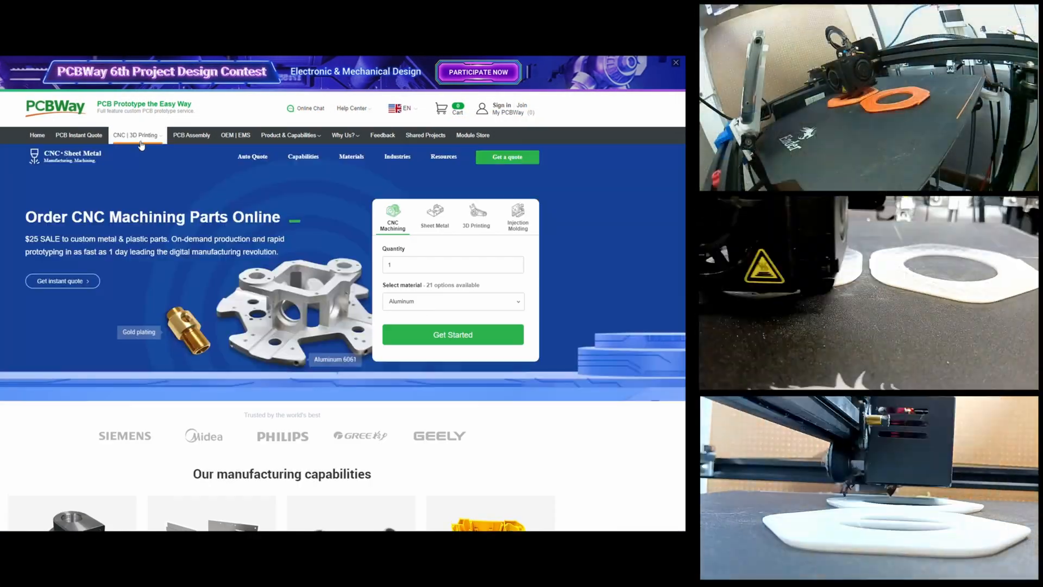
click(476, 216)
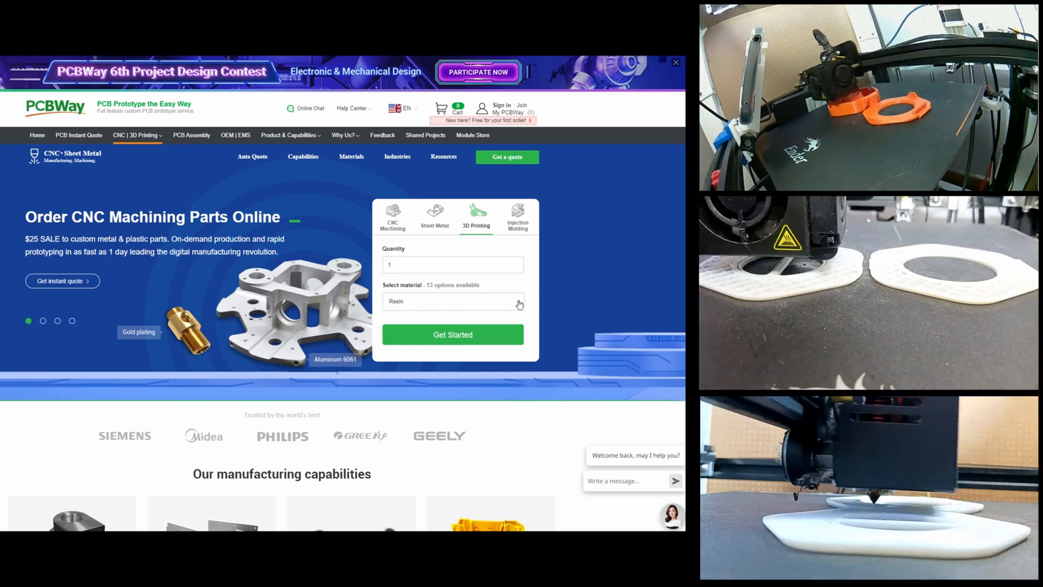
- Choose Titanium as the print material and view the Titanium TC4 material description
click(452, 301)
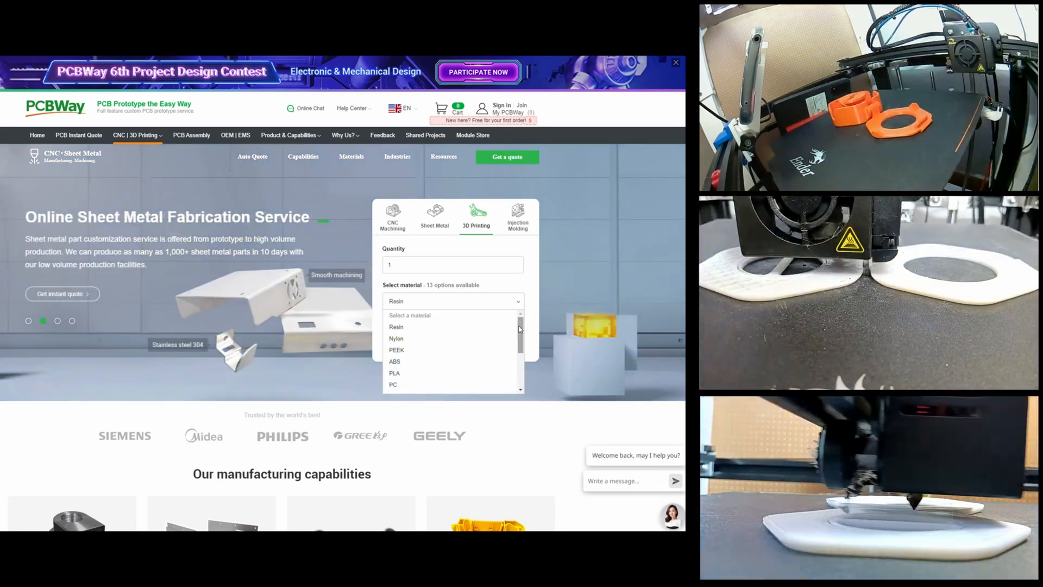
scroll(down, 3)
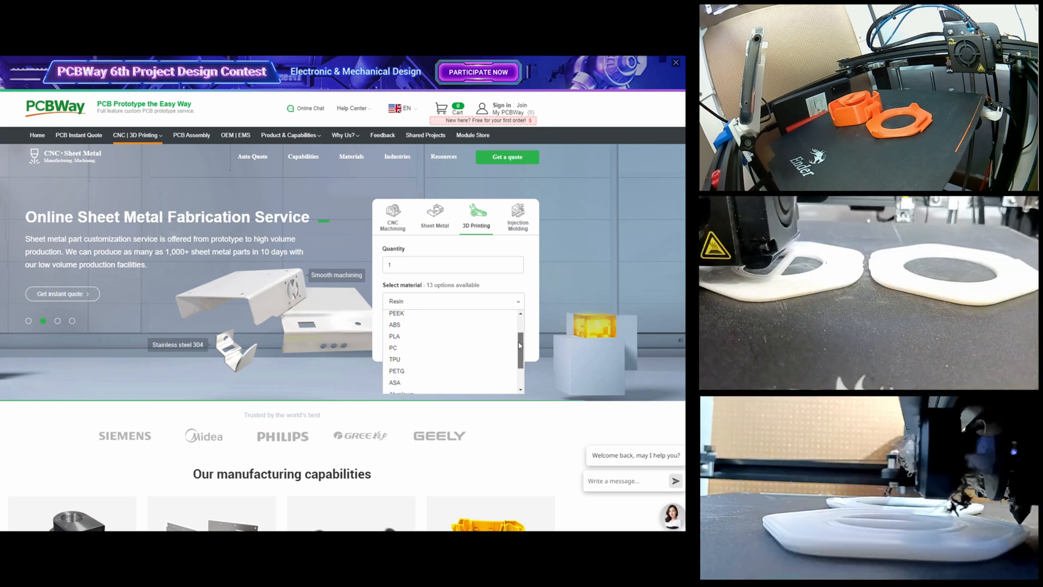
scroll(down, 3)
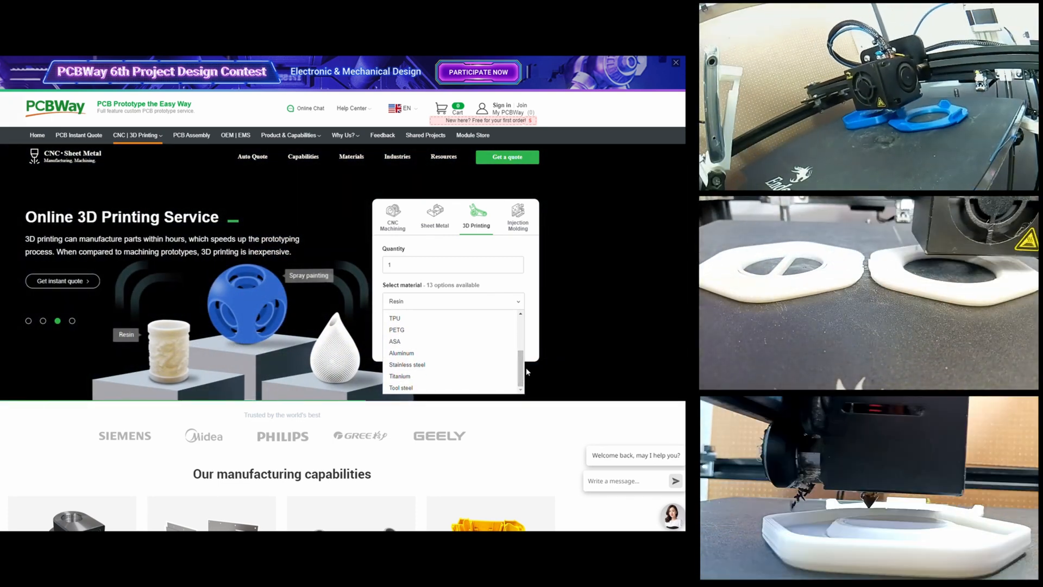
click(399, 375)
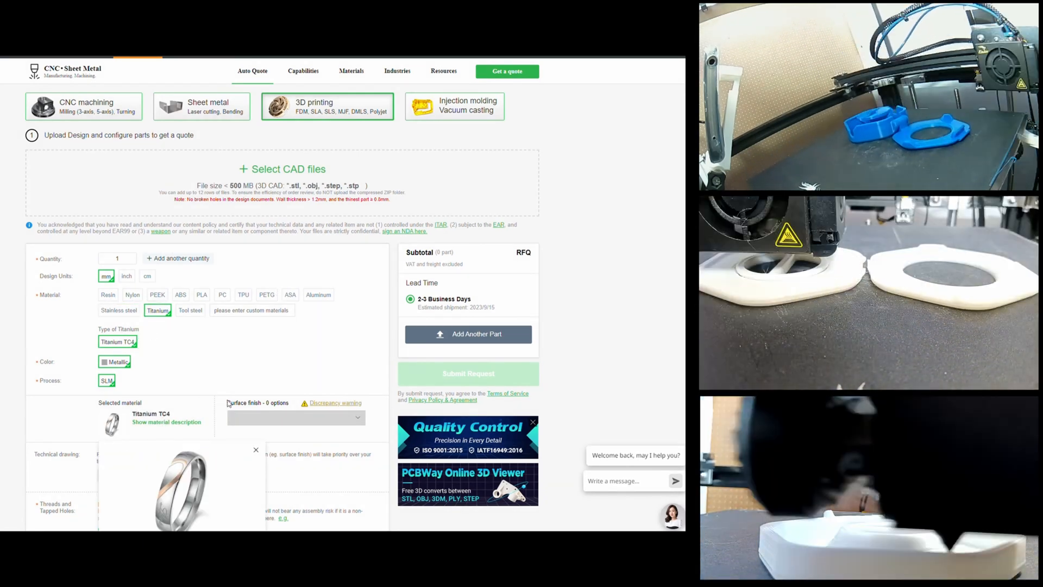
click(166, 421)
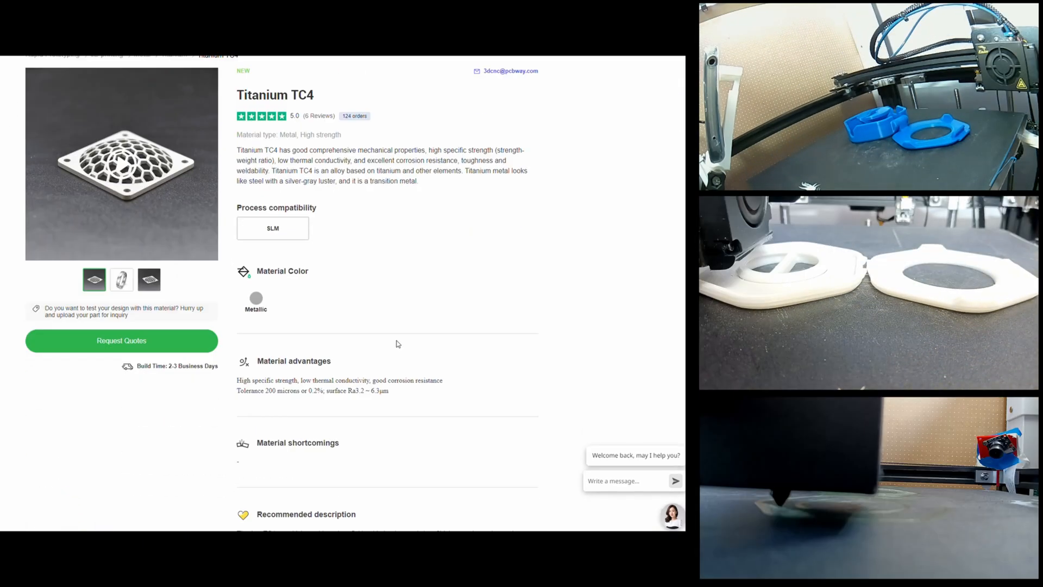
scroll(down, 3)
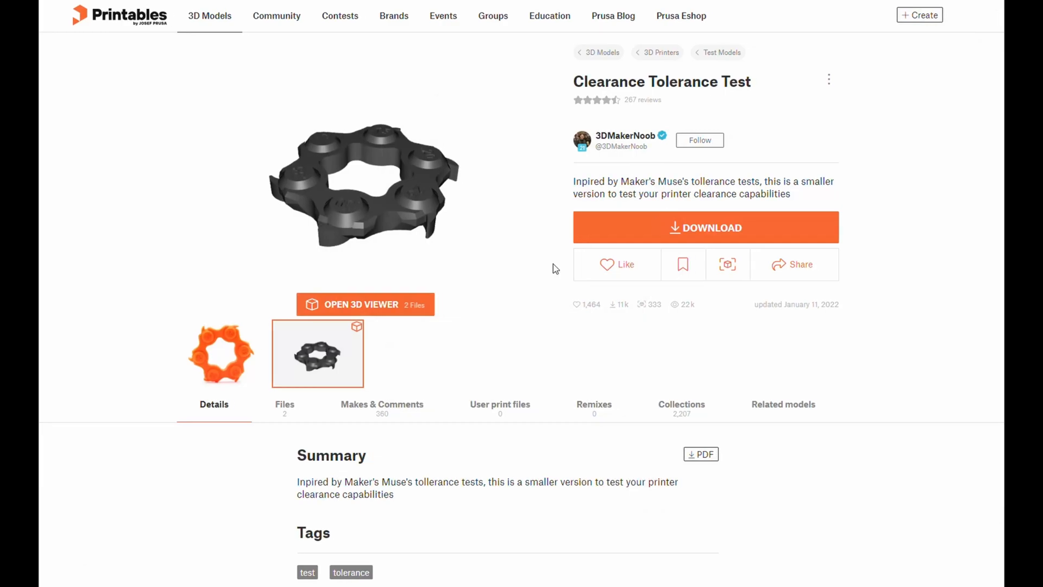
- Show the photo of the printed orange Clearance Tolerance Test part
click(222, 352)
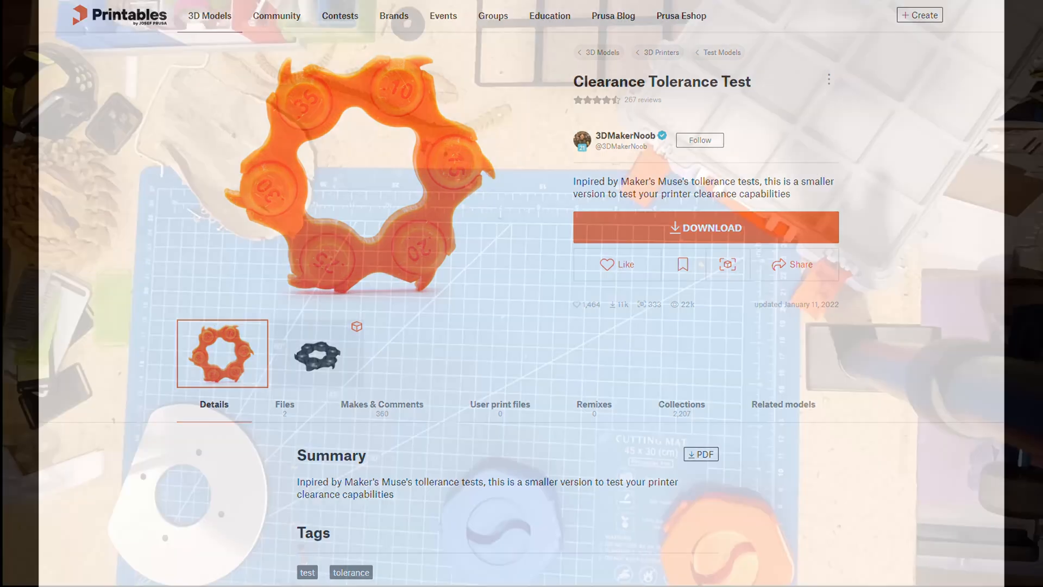
click(318, 359)
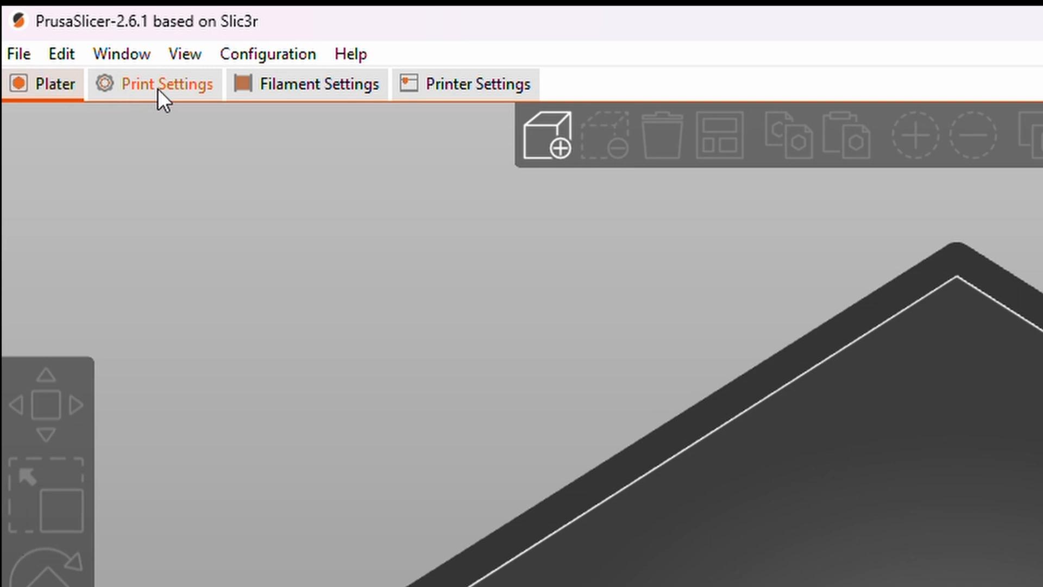
- Under Print Settings > Advanced > Slicing, enter -0.5 mm for XY Size Compensation
click(165, 84)
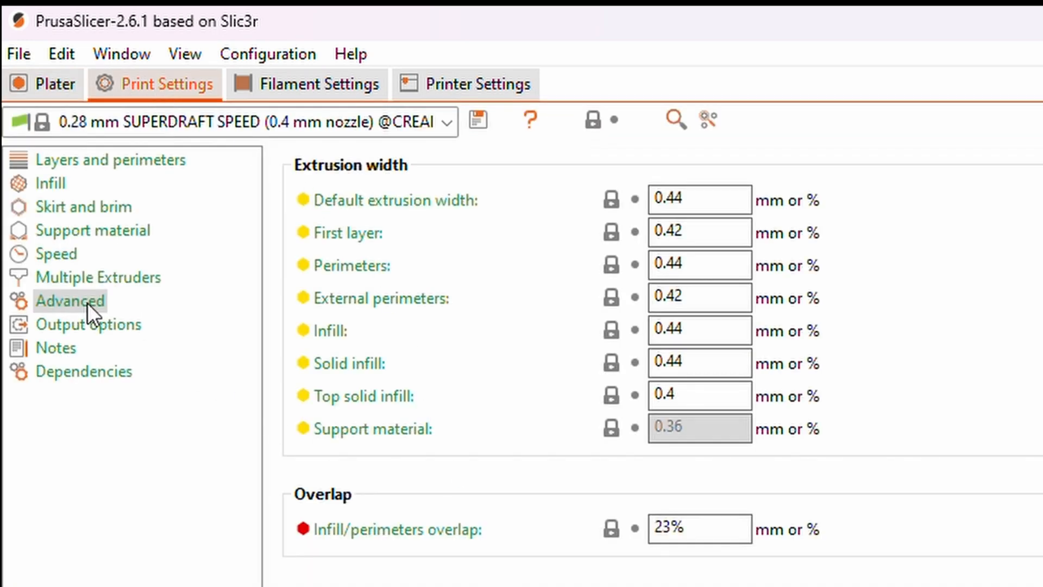
scroll(down, 3)
text(-)
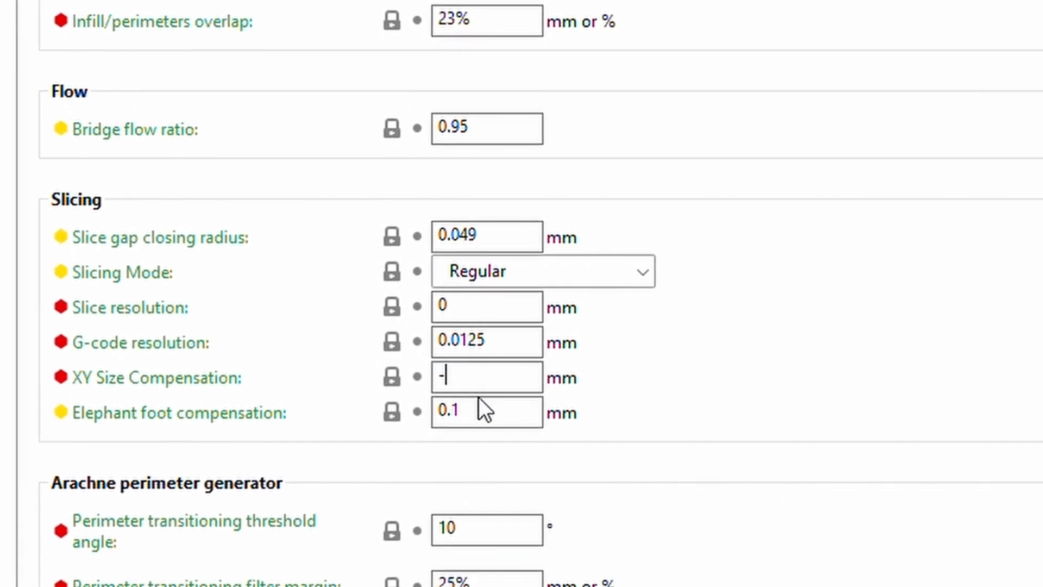
text(0.)
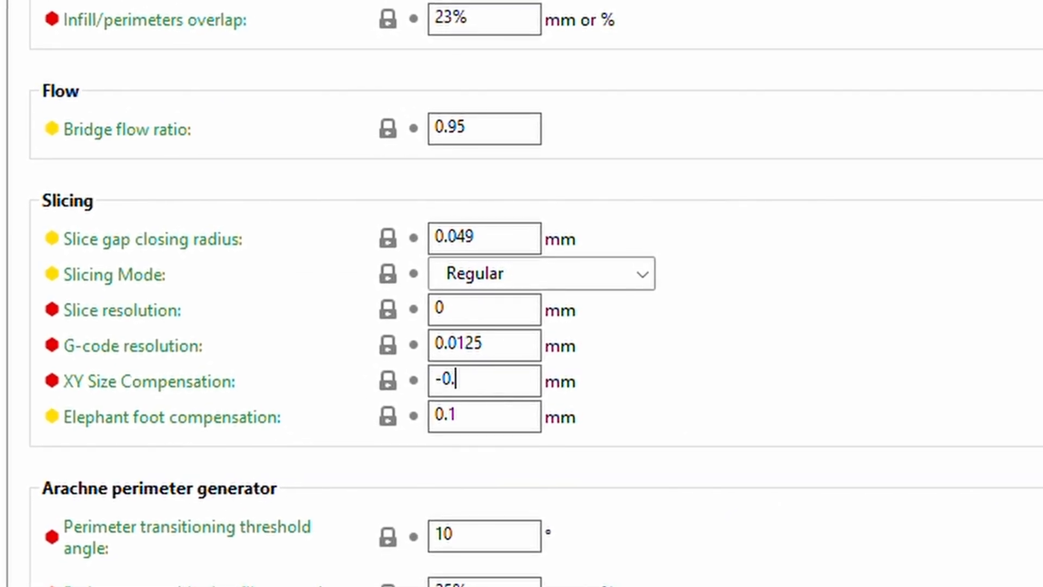
text(5)
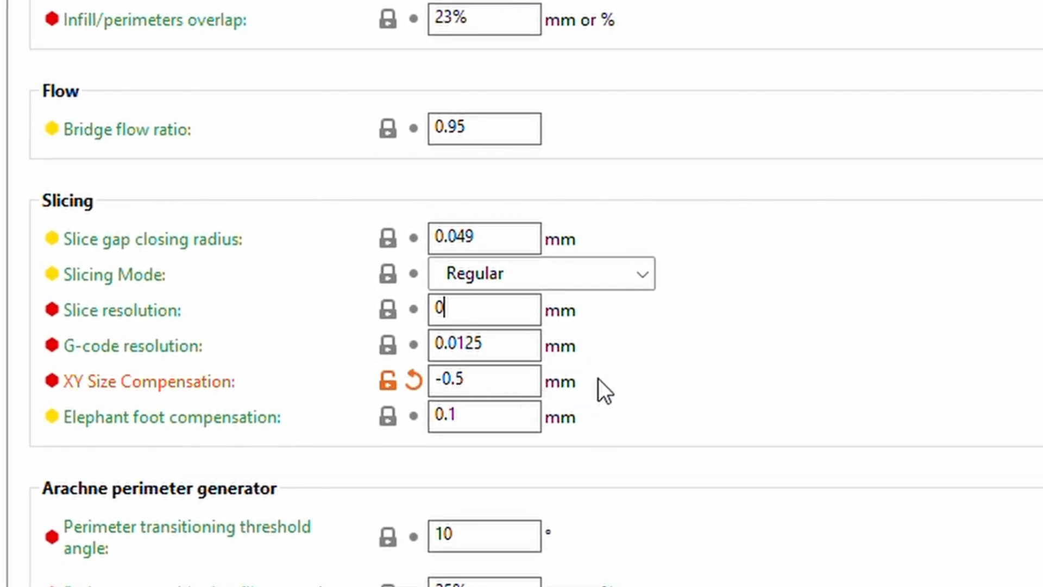
mouse_move(484, 380)
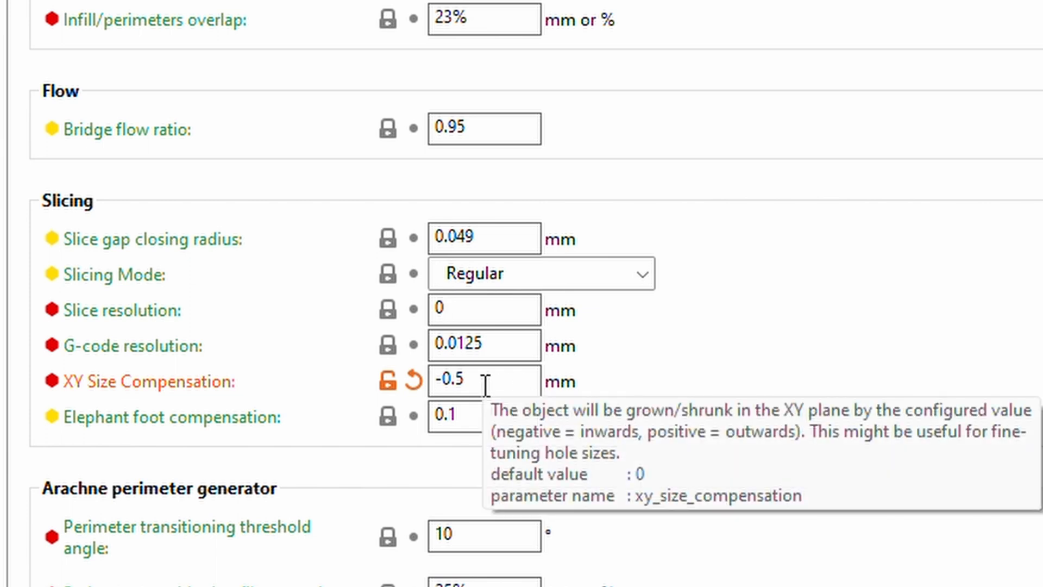
click(479, 309)
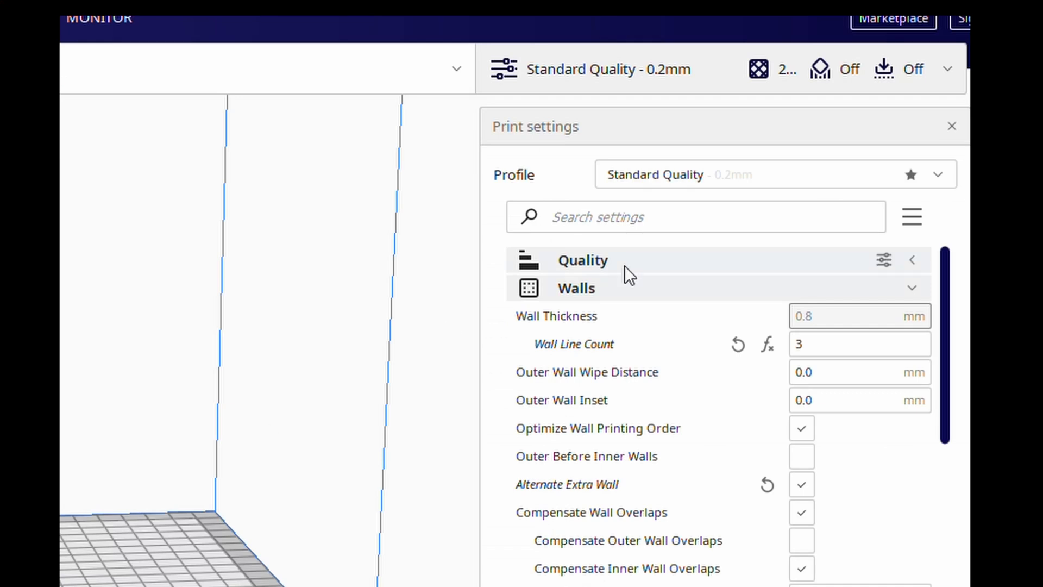
- Search Cura's print settings for 'slicing', revealing Slicing Tolerance set to Middle
text(si)
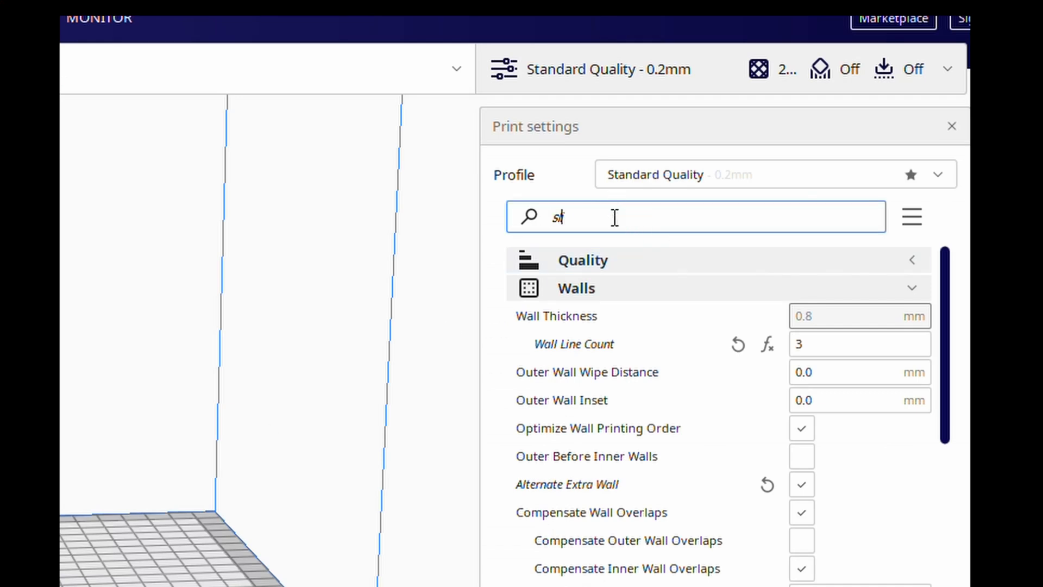
text(slicing)
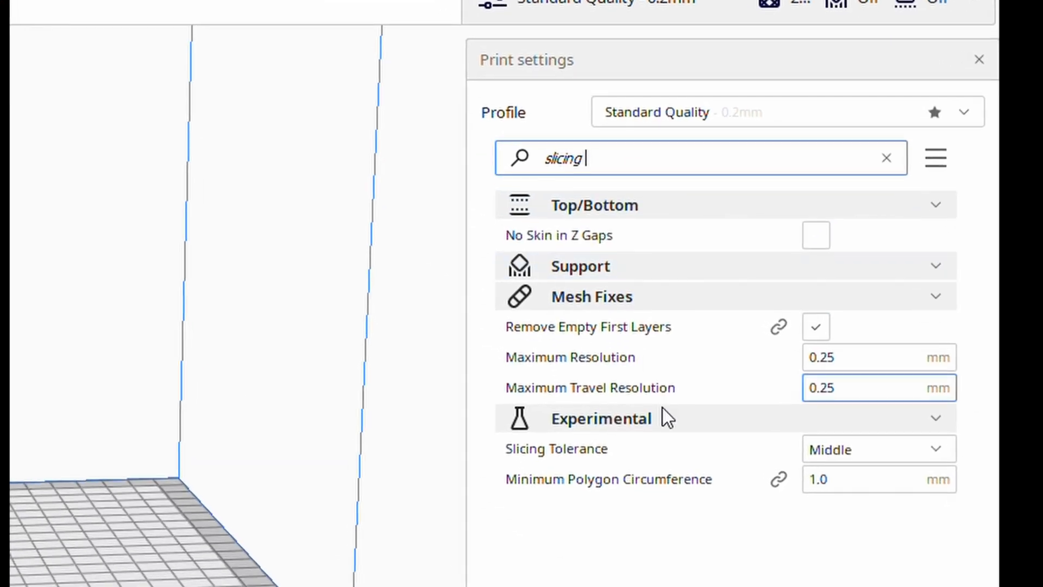